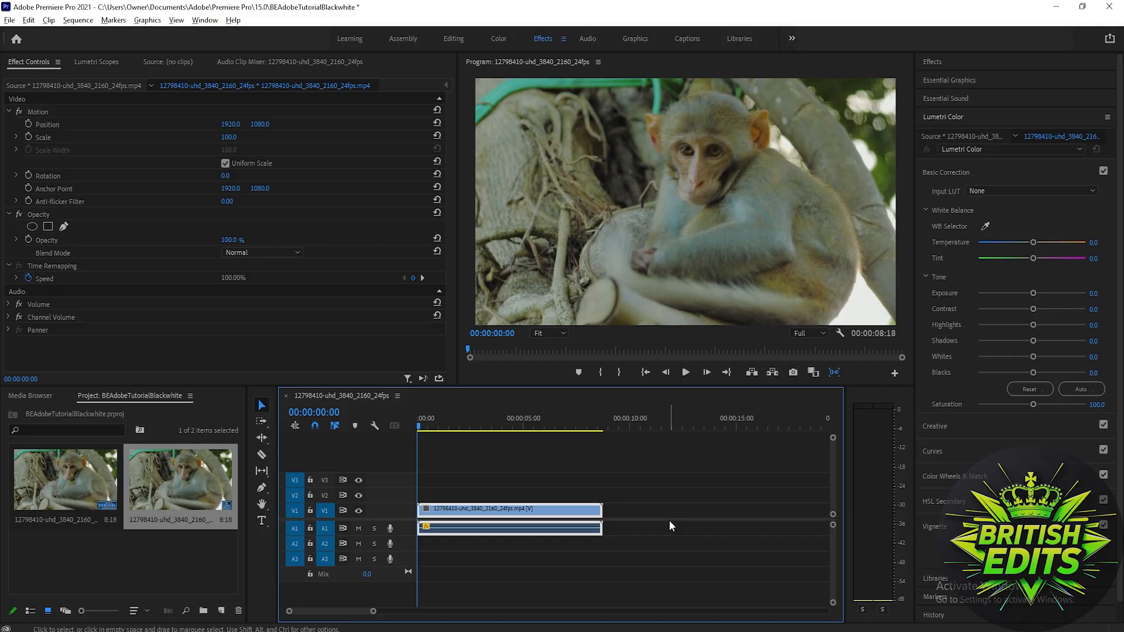
{"action": "mouse_move", "coordinate": [506, 45]}
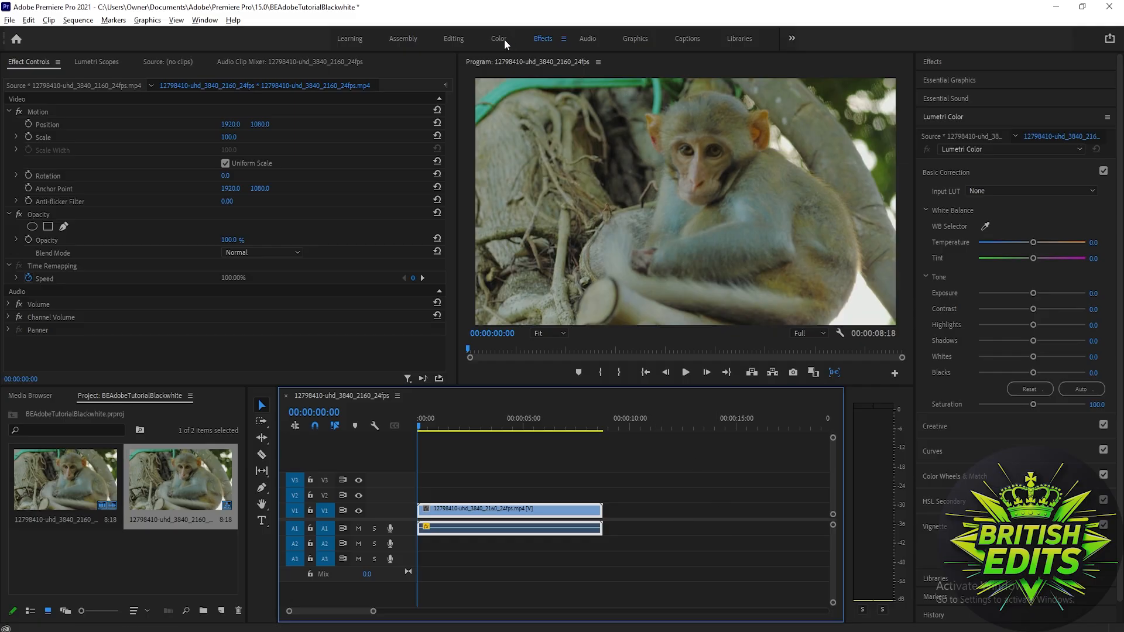
Drop Lumetri Color Creative Saturation to 0 so the monkey clip plays in greyscale
{"action": "left_click", "coordinate": [498, 37]}
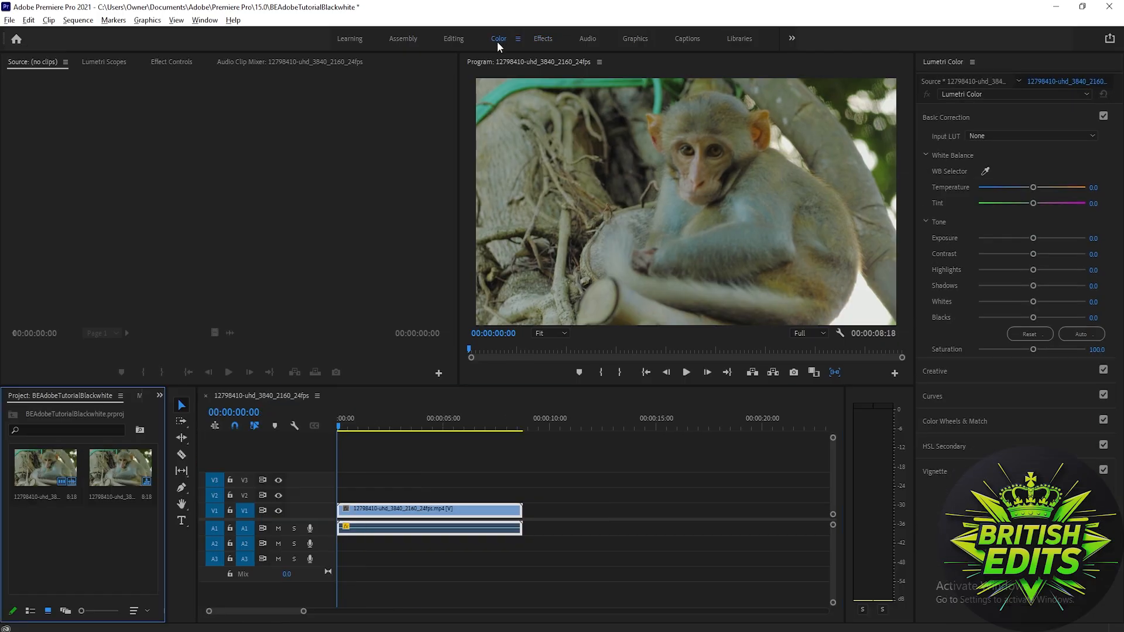
{"action": "mouse_move", "coordinate": [543, 41]}
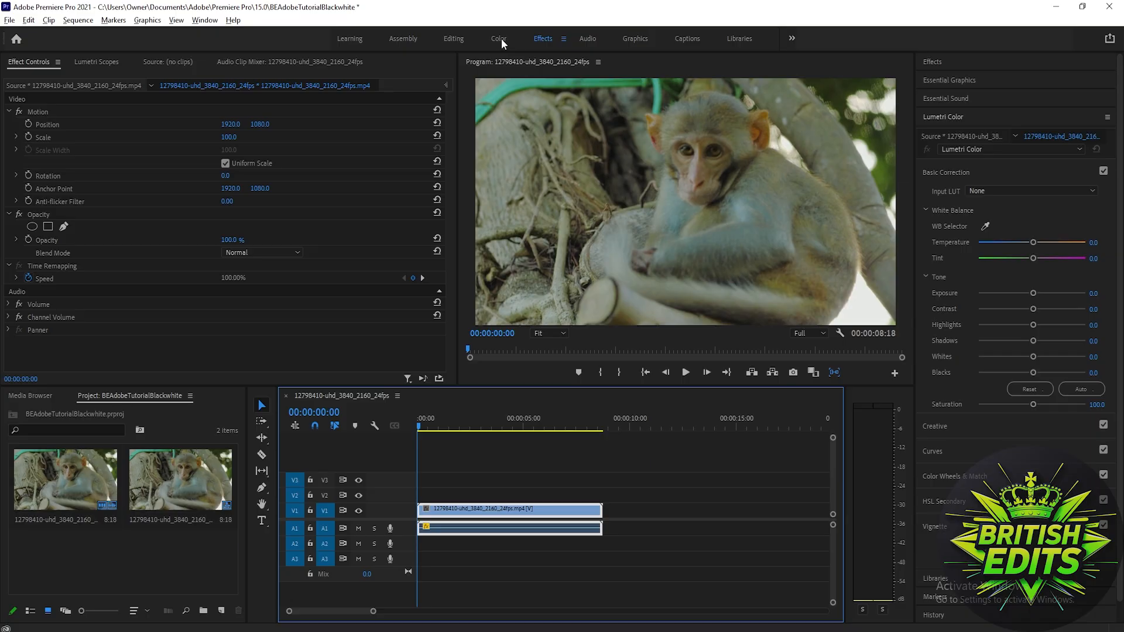
{"action": "left_click", "coordinate": [499, 38]}
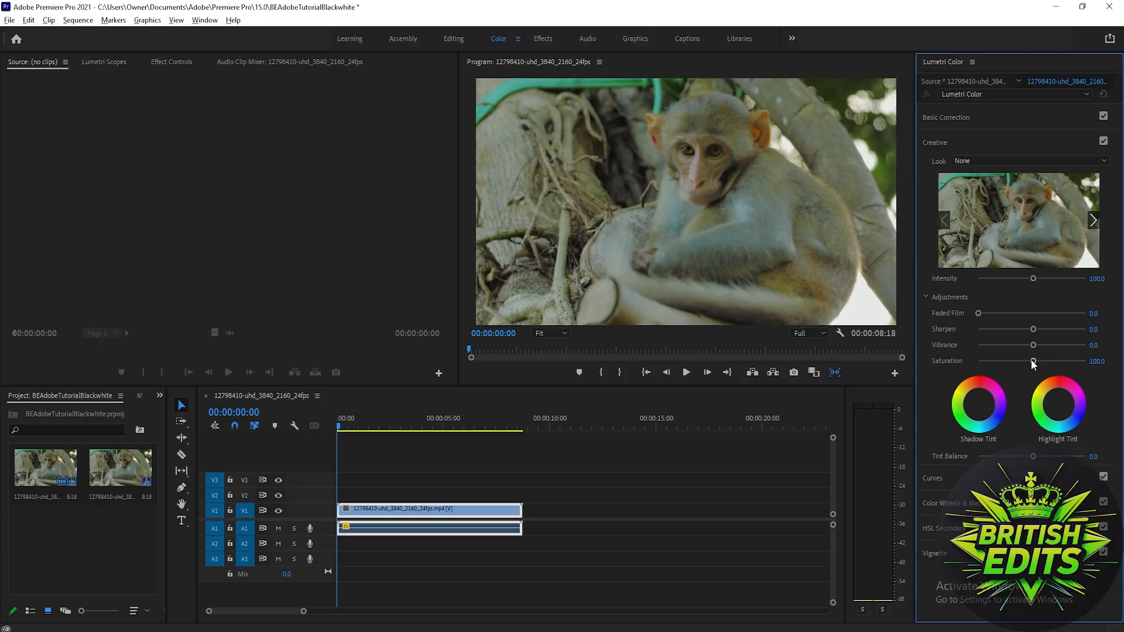
{"action": "left_click_drag", "start_coordinate": [1033, 360], "coordinate": [977, 360]}
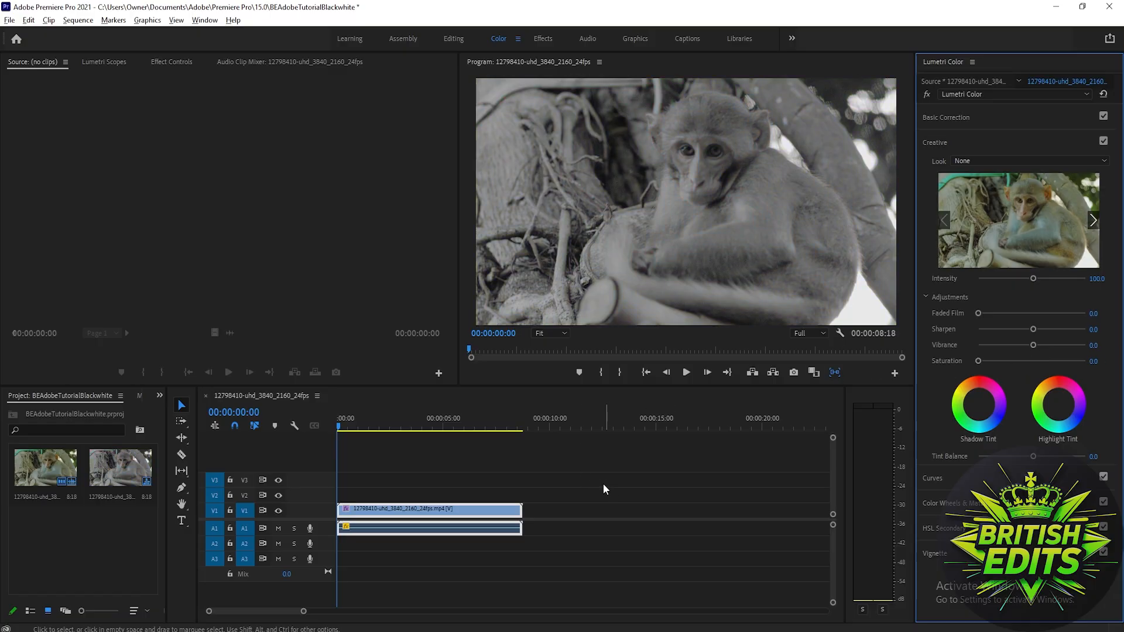
{"action": "left_click", "coordinate": [370, 426]}
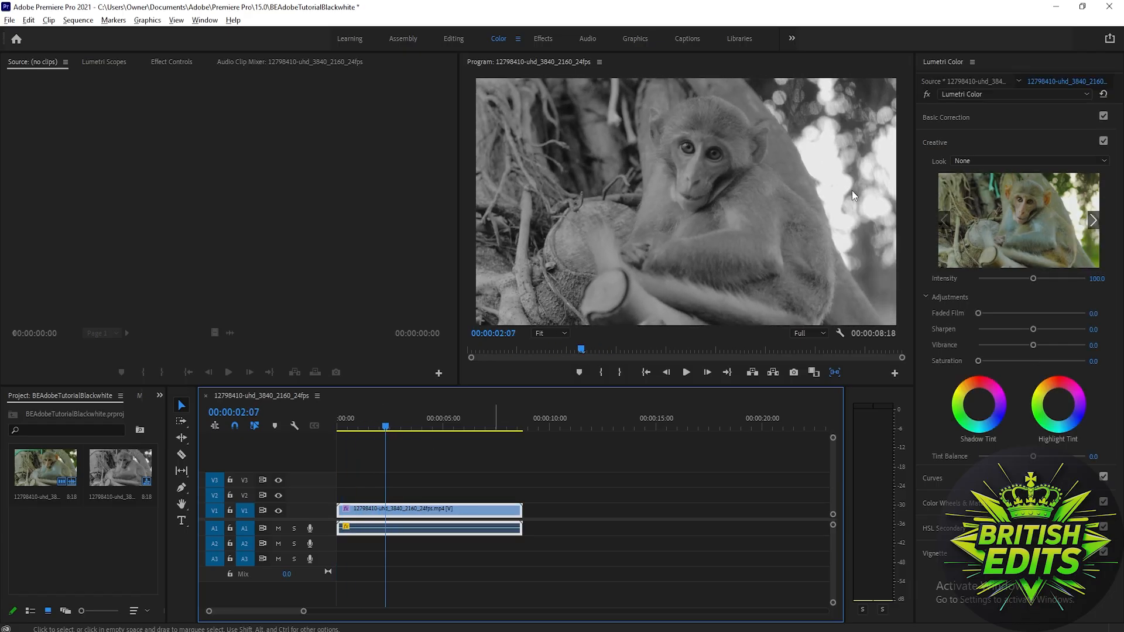
Push Basic Correction Contrast fully right to 100 for a punchier greyscale image
{"action": "left_click", "coordinate": [946, 117]}
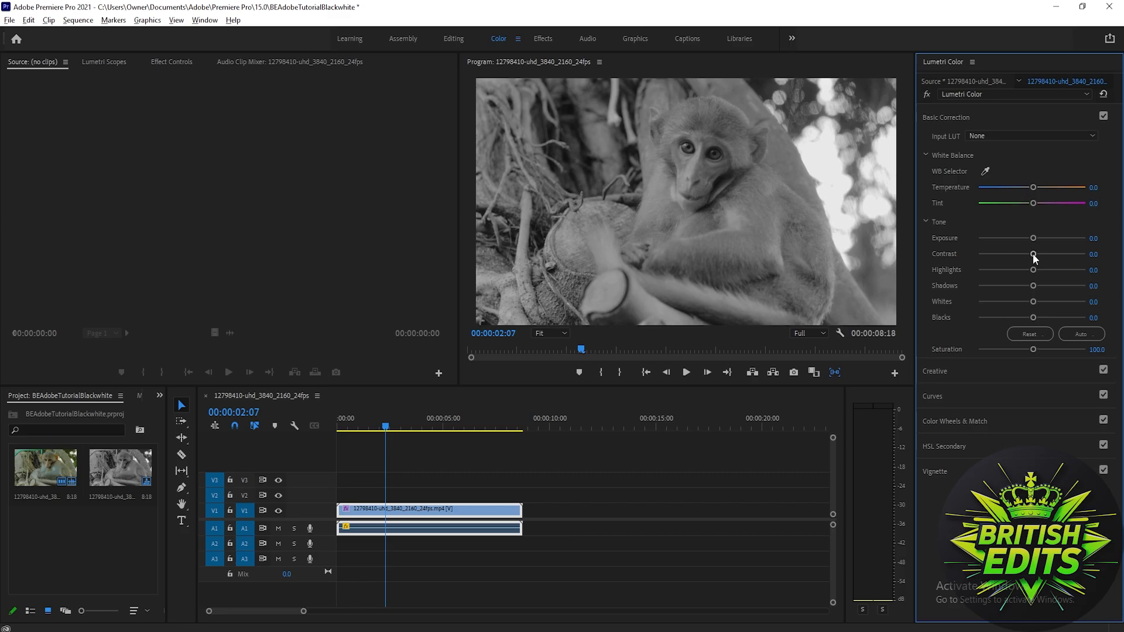
{"action": "left_click_drag", "start_coordinate": [1034, 254], "coordinate": [1030, 255]}
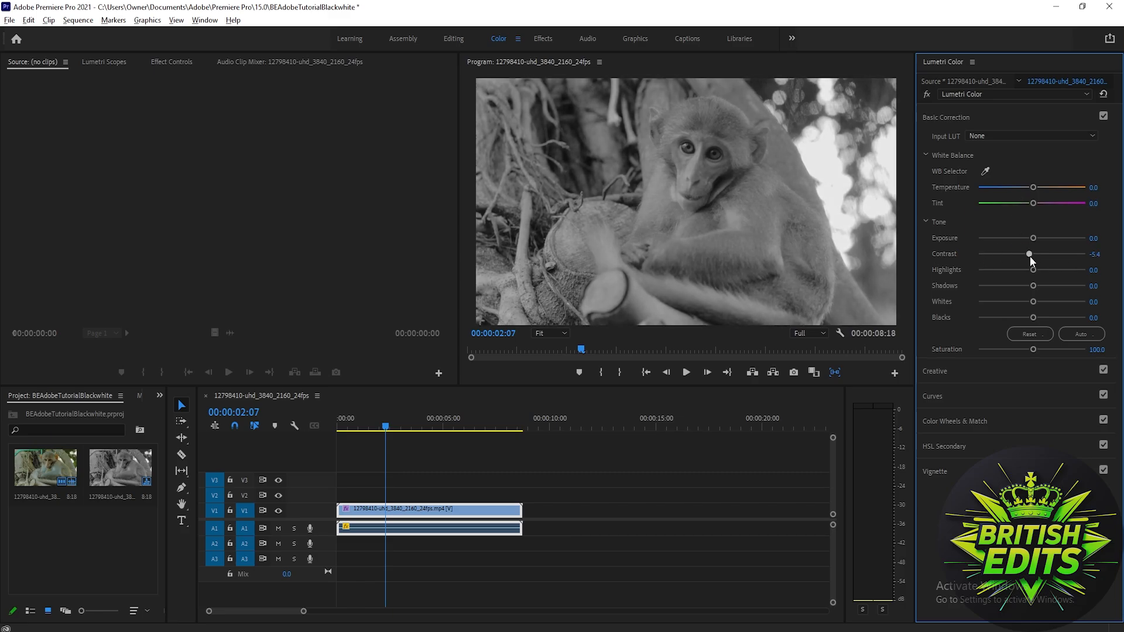
{"action": "left_click_drag", "start_coordinate": [1028, 254], "coordinate": [1085, 254]}
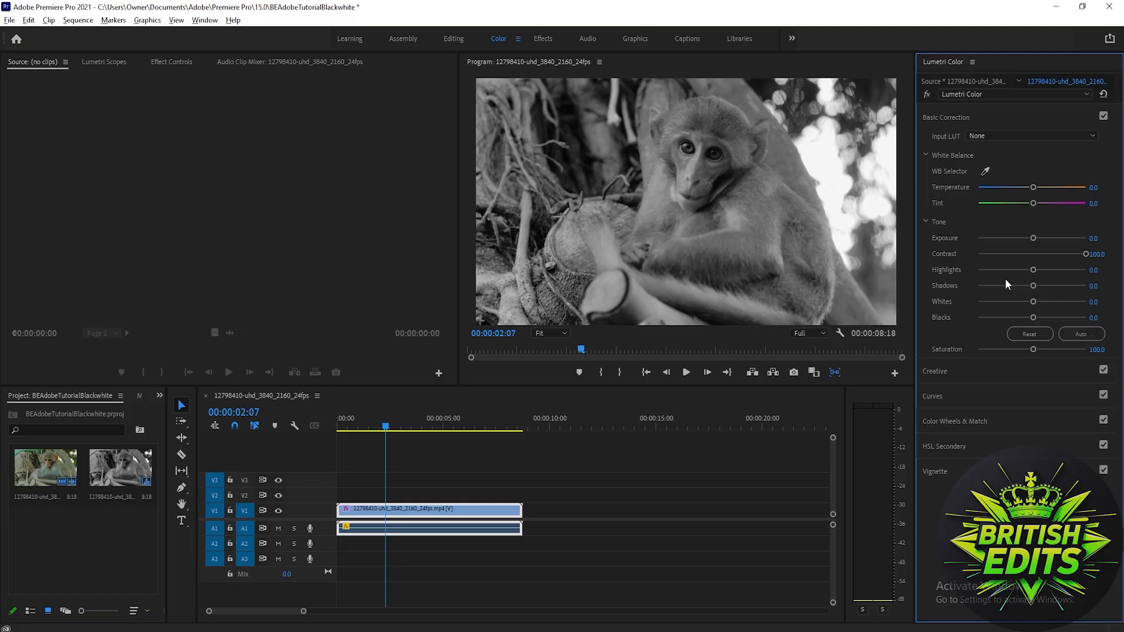
{"action": "mouse_move", "coordinate": [1017, 311]}
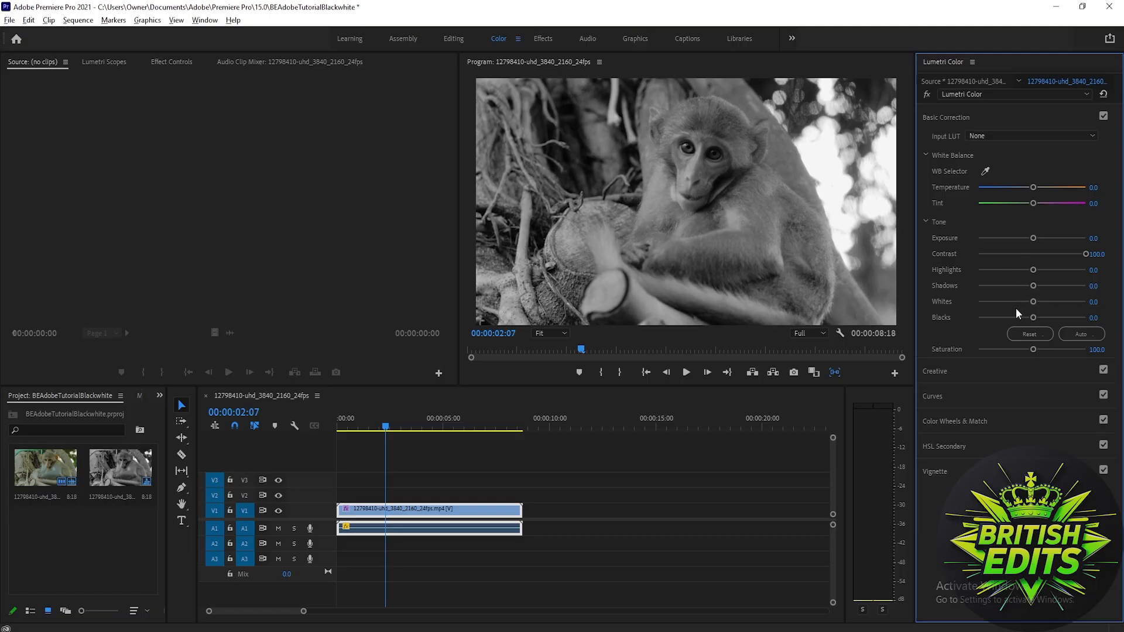
{"action": "mouse_move", "coordinate": [1038, 321]}
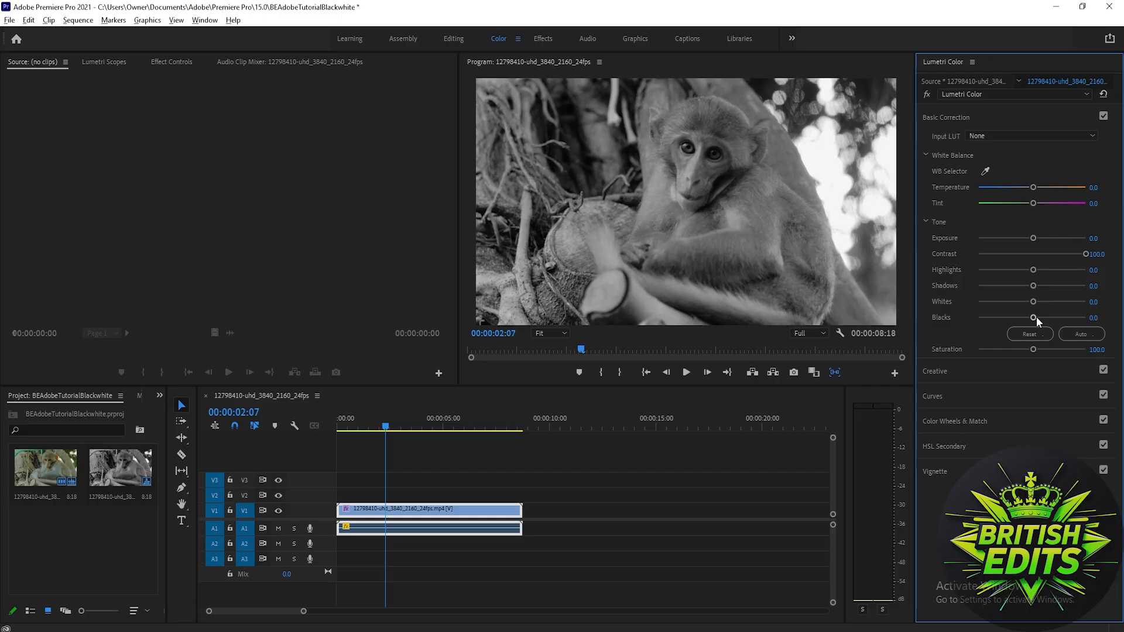
{"action": "mouse_move", "coordinate": [1038, 310]}
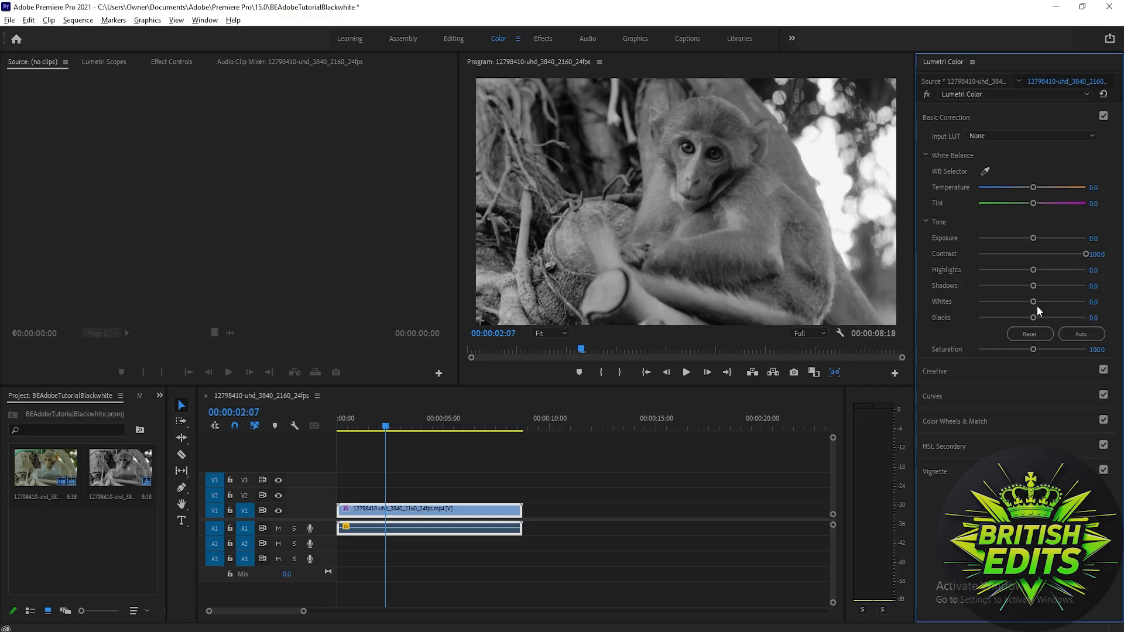
{"action": "mouse_move", "coordinate": [1034, 239]}
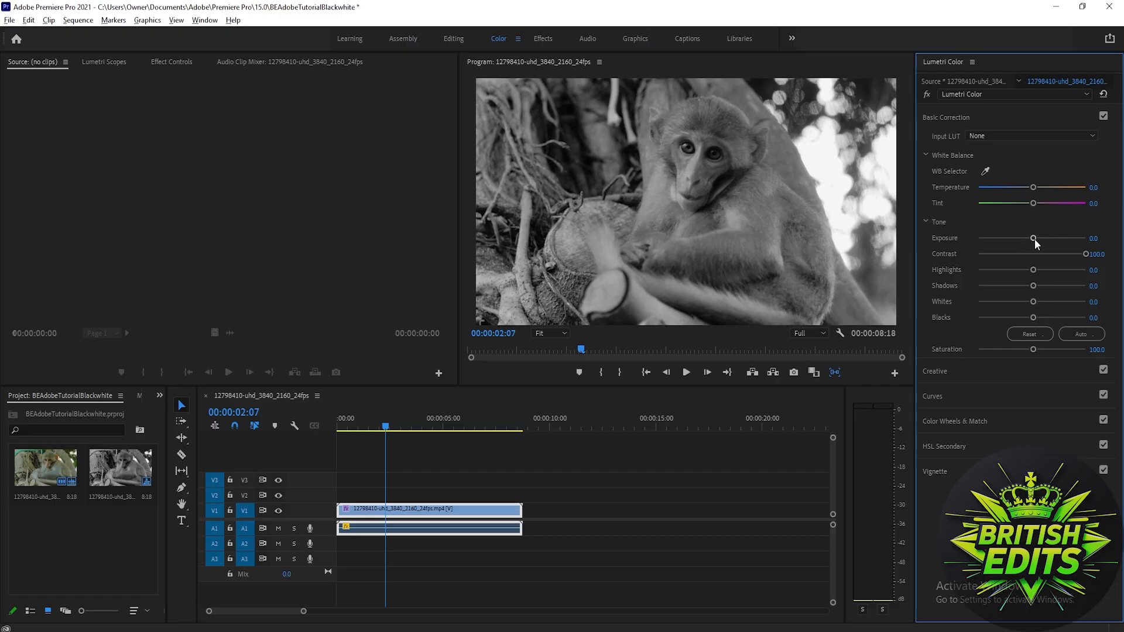
Set Exposure 0.9, Highlights -27.2, Shadows 18.5, Whites -21.7 and Blacks -17.4
{"action": "left_click_drag", "start_coordinate": [1033, 238], "coordinate": [1042, 238]}
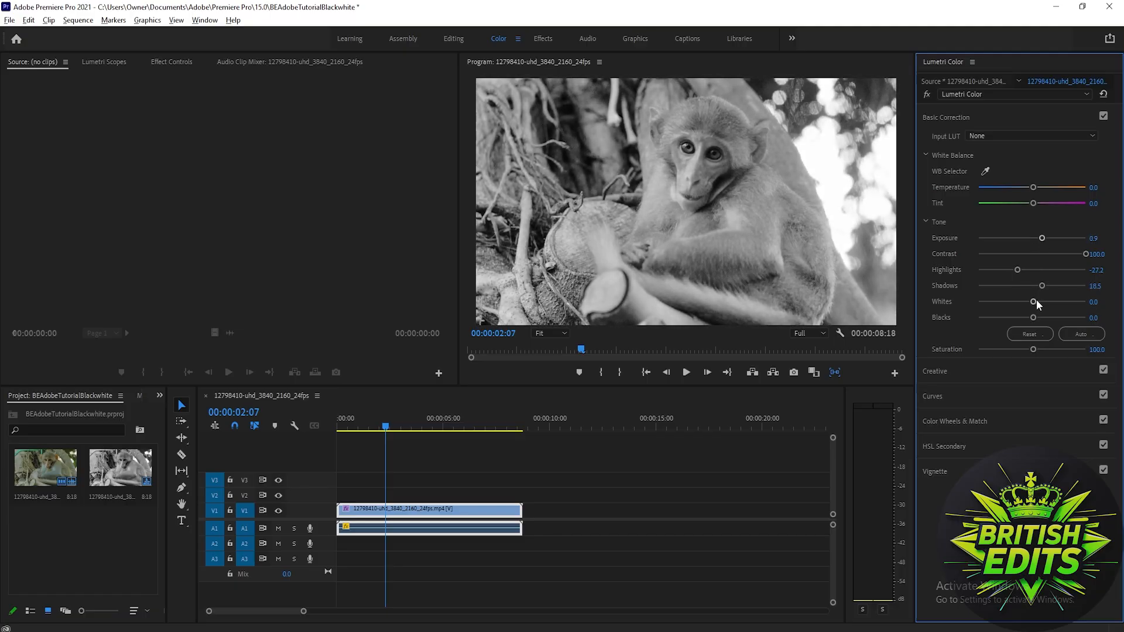
{"action": "left_click_drag", "start_coordinate": [1034, 301], "coordinate": [1020, 301]}
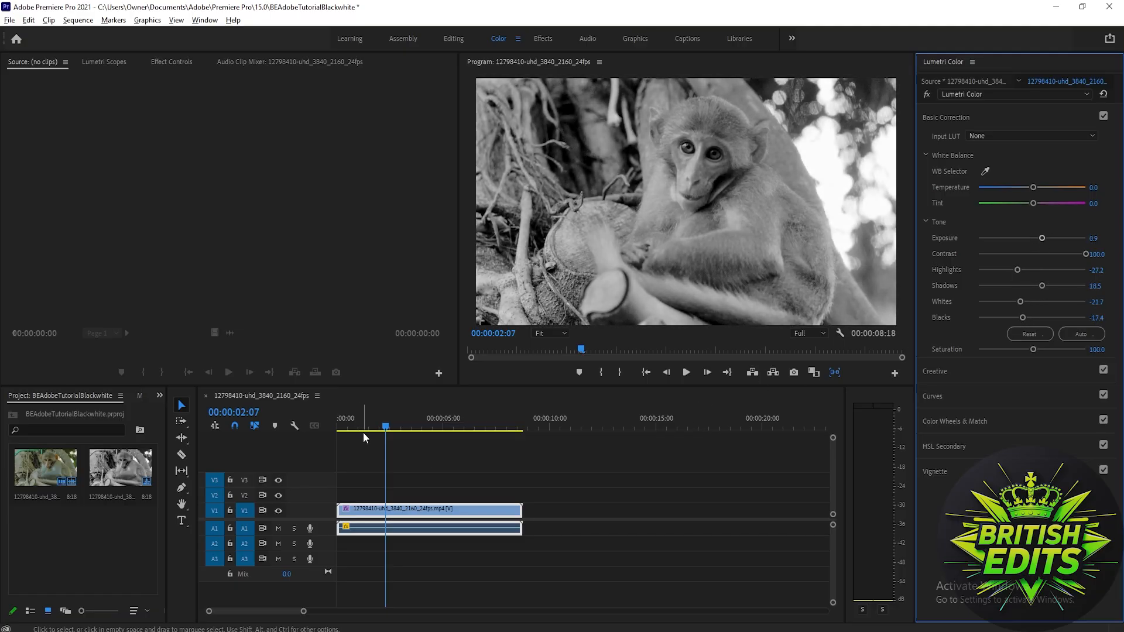